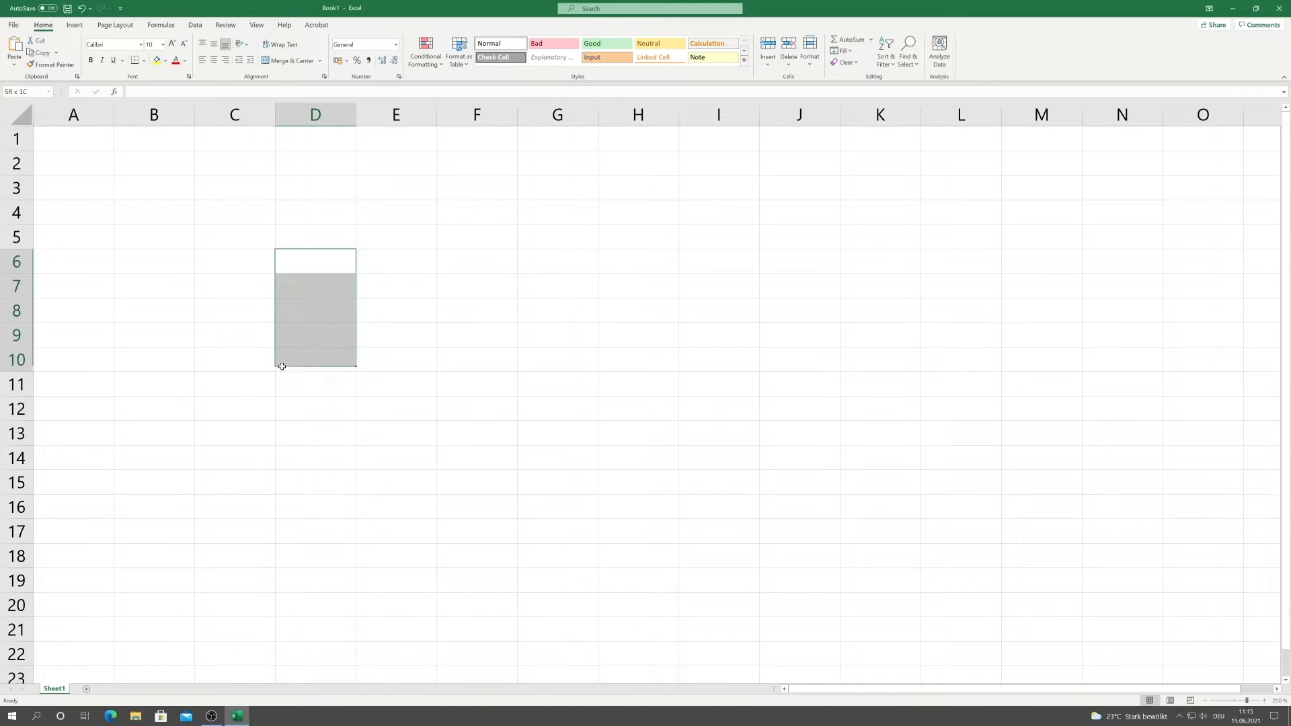
Make the cells under D6 a Column1 table and put today's date 15.06.2021 in D4
key("ctrl+l")
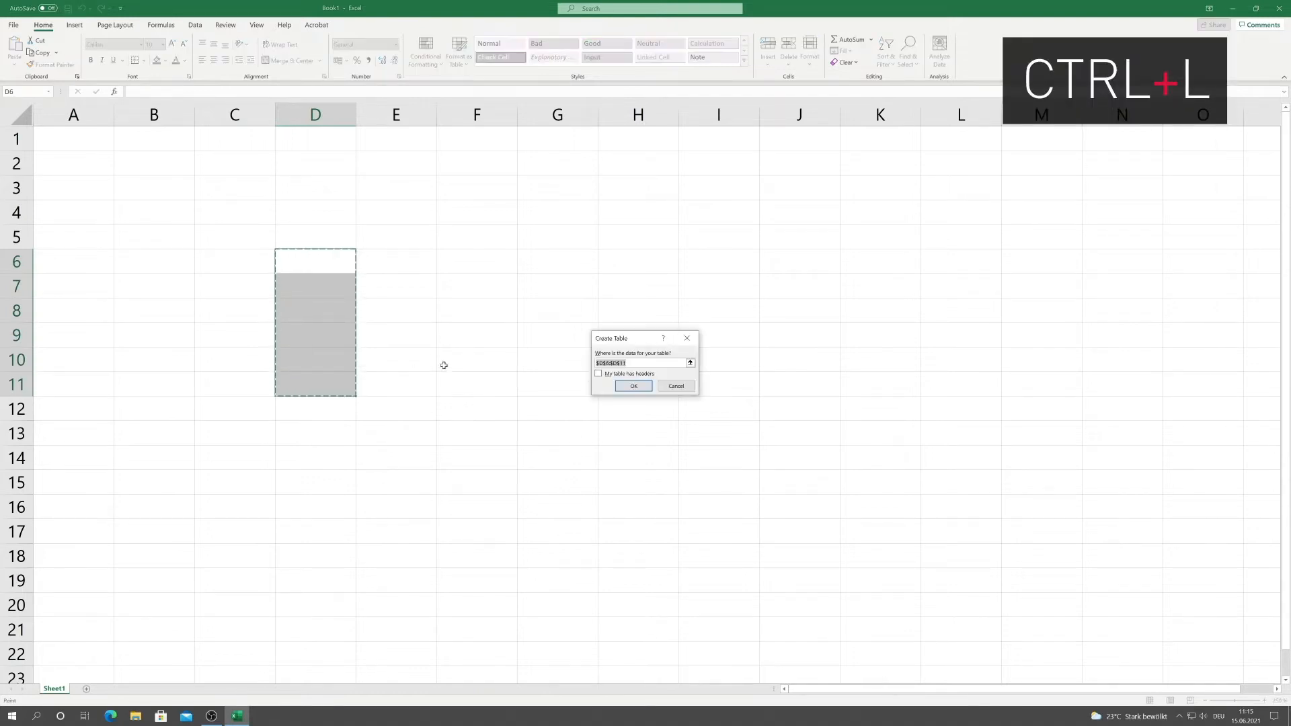
left_click(633, 386)
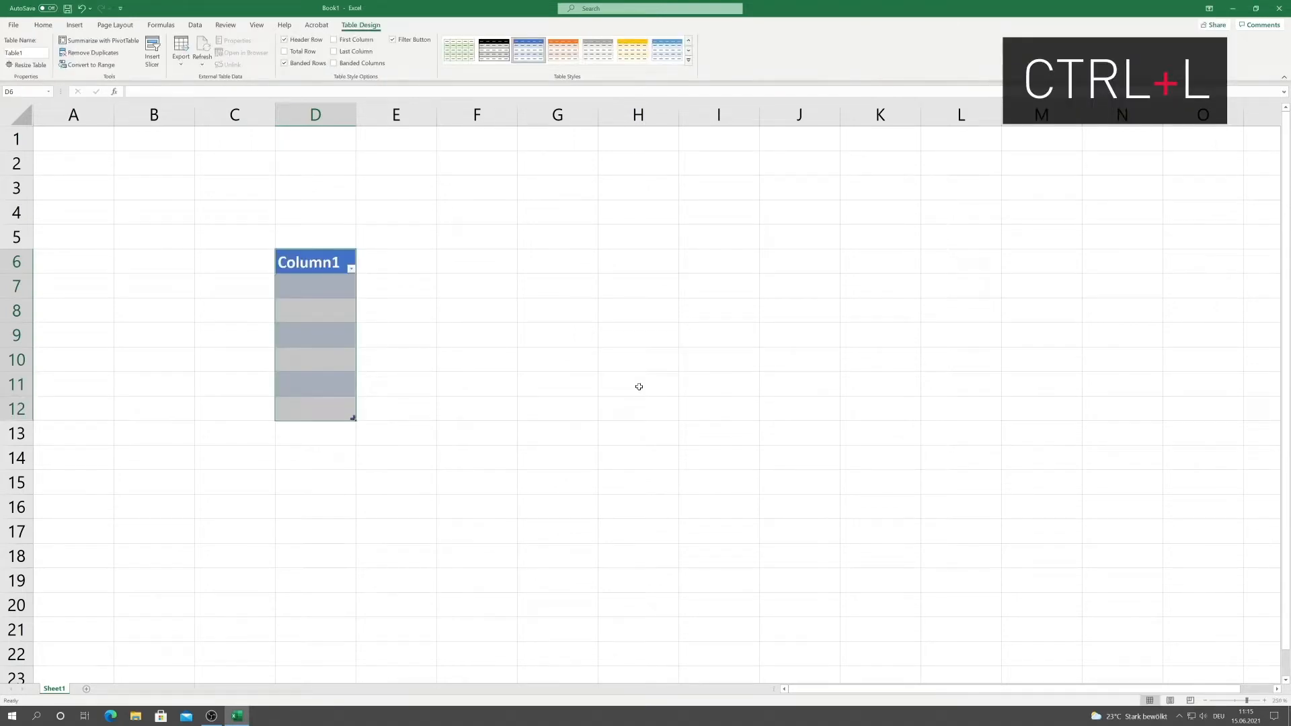
left_click(315, 211)
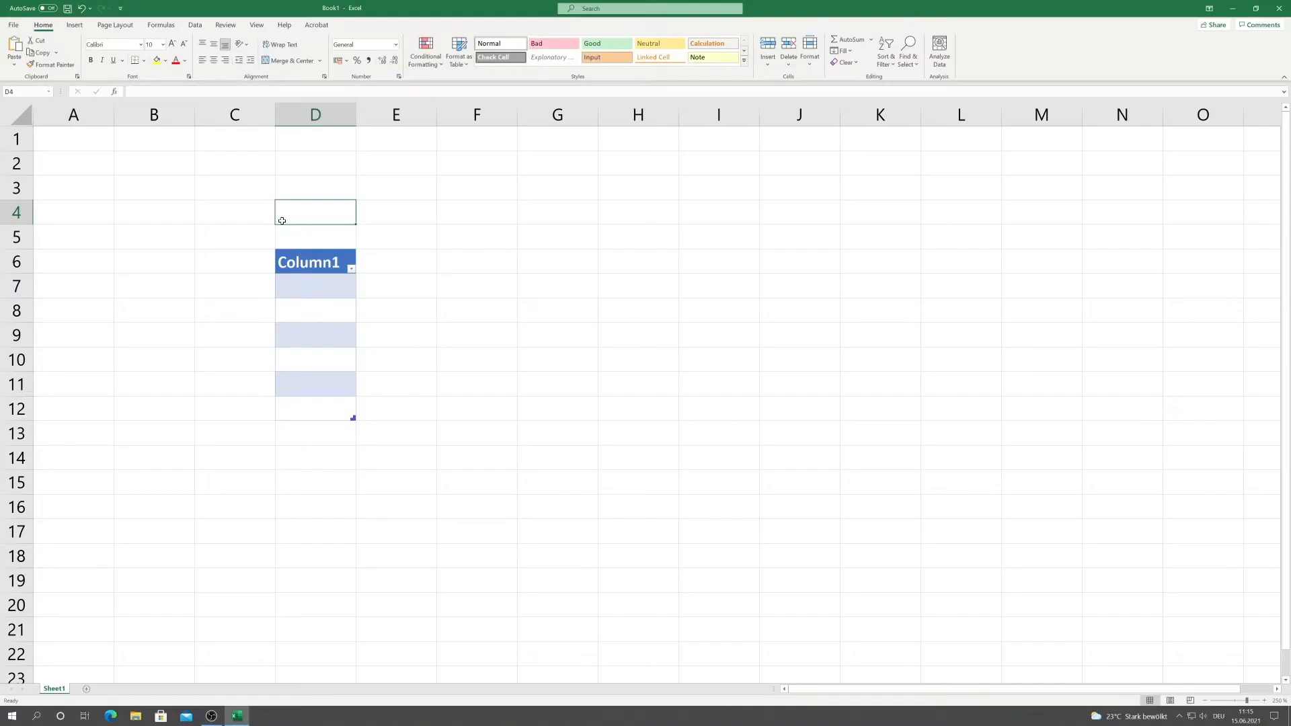
key("Ctrl+Shift+;")
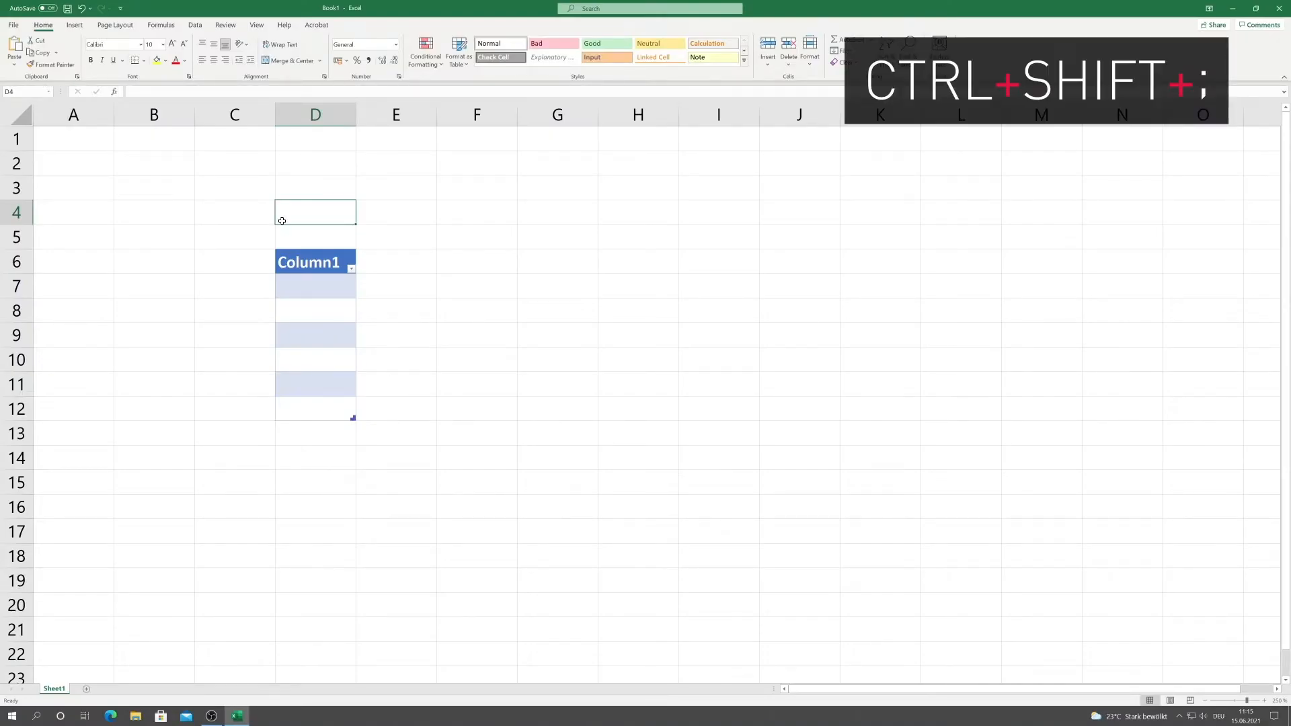
key("ctrl+shift+;")
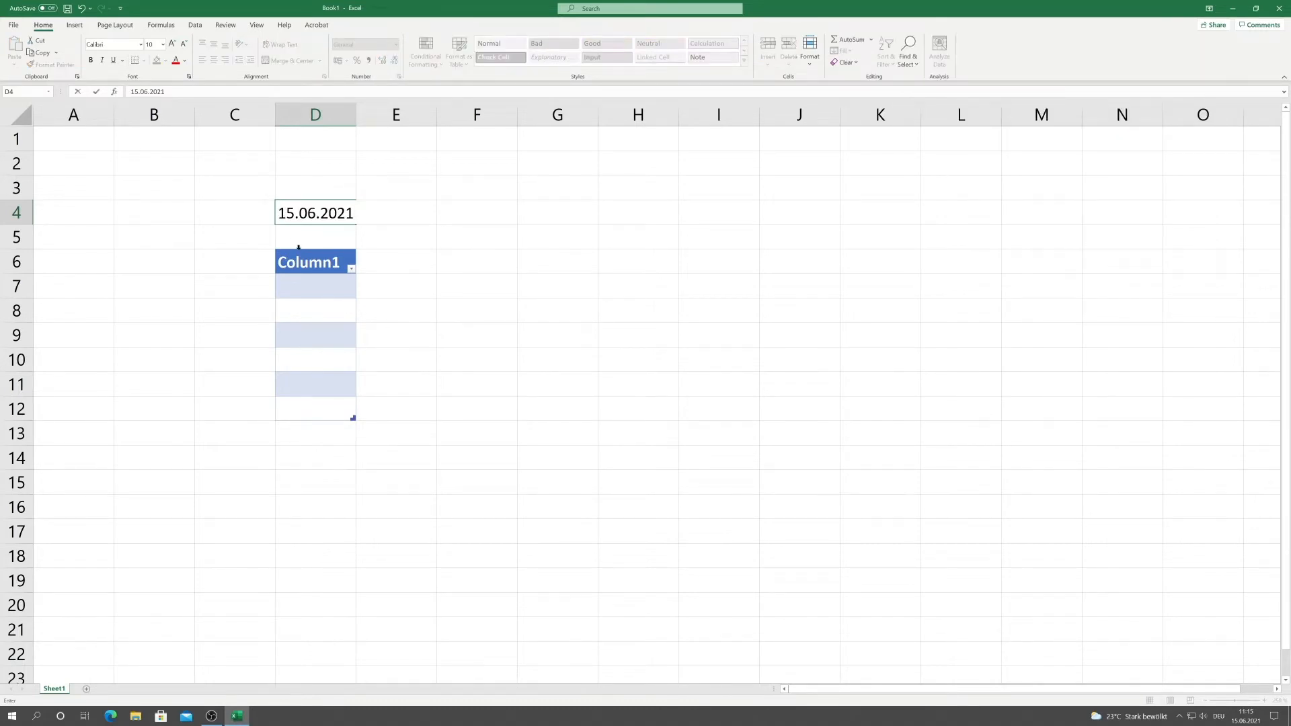
type("15")
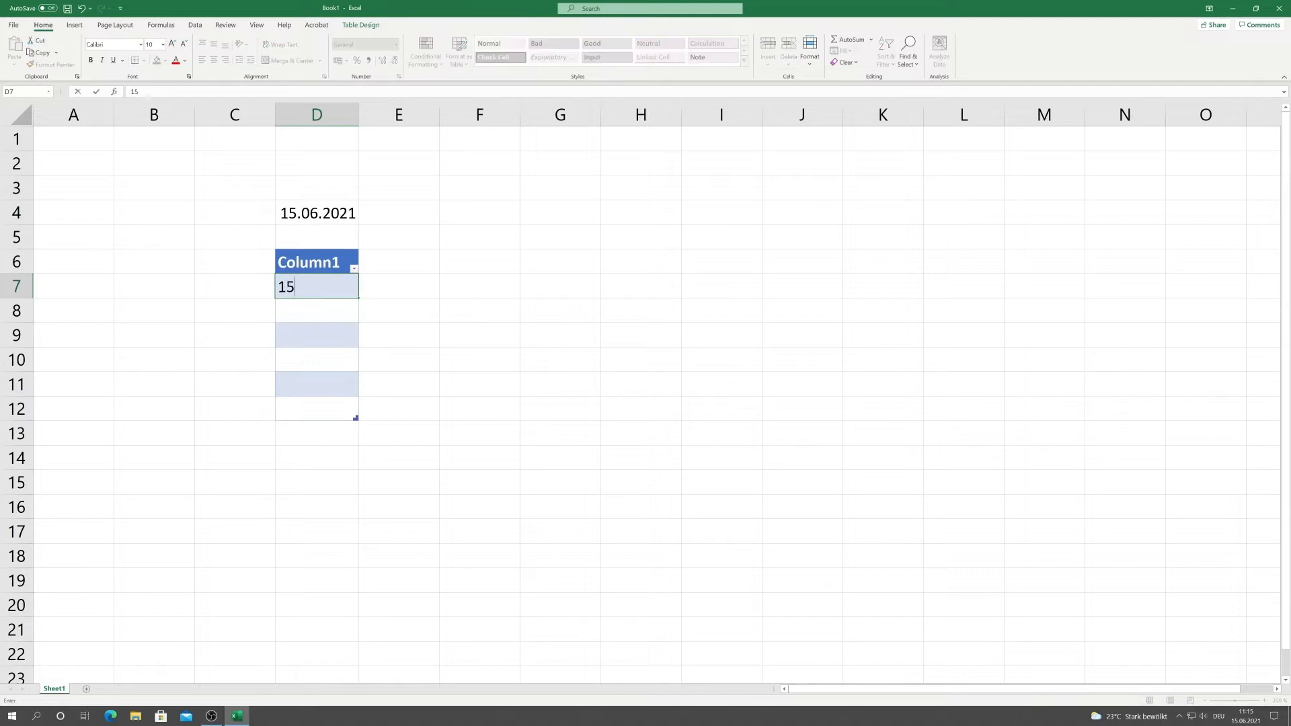
Finish entering the amounts and show the first amount, 150, as 150,00 € currency
type("320")
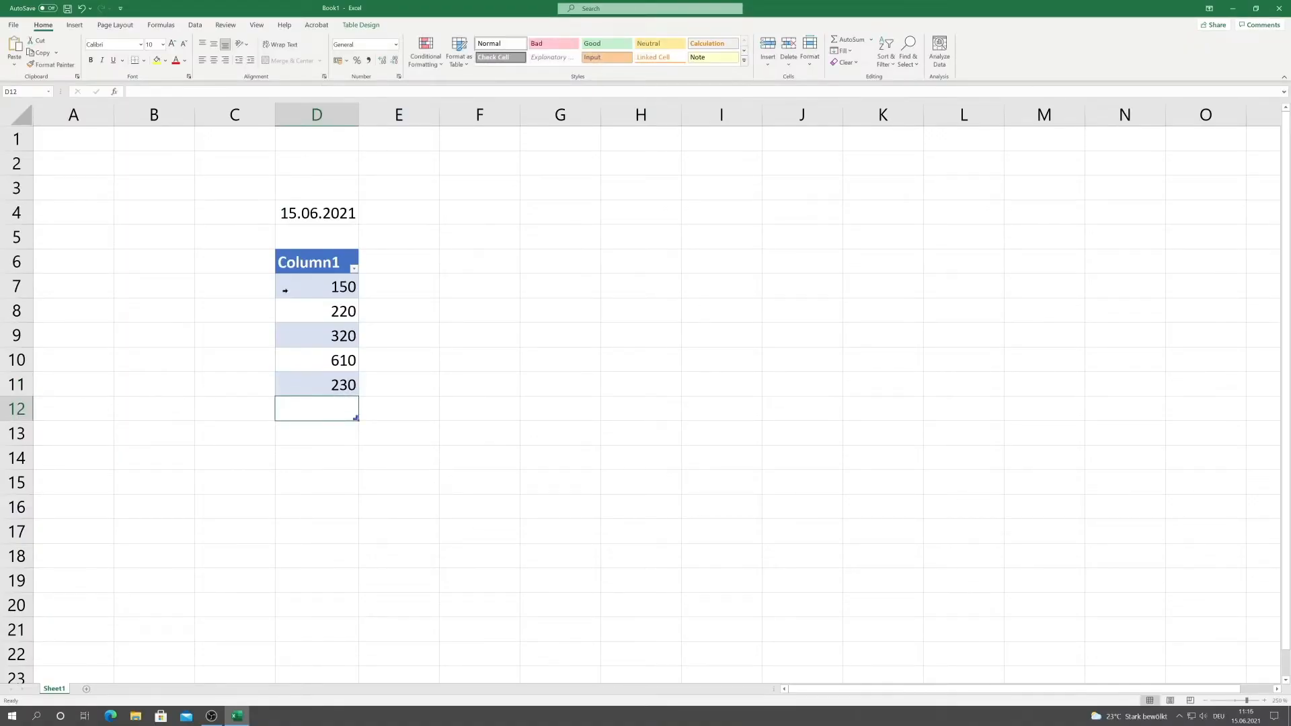
left_click(316, 287)
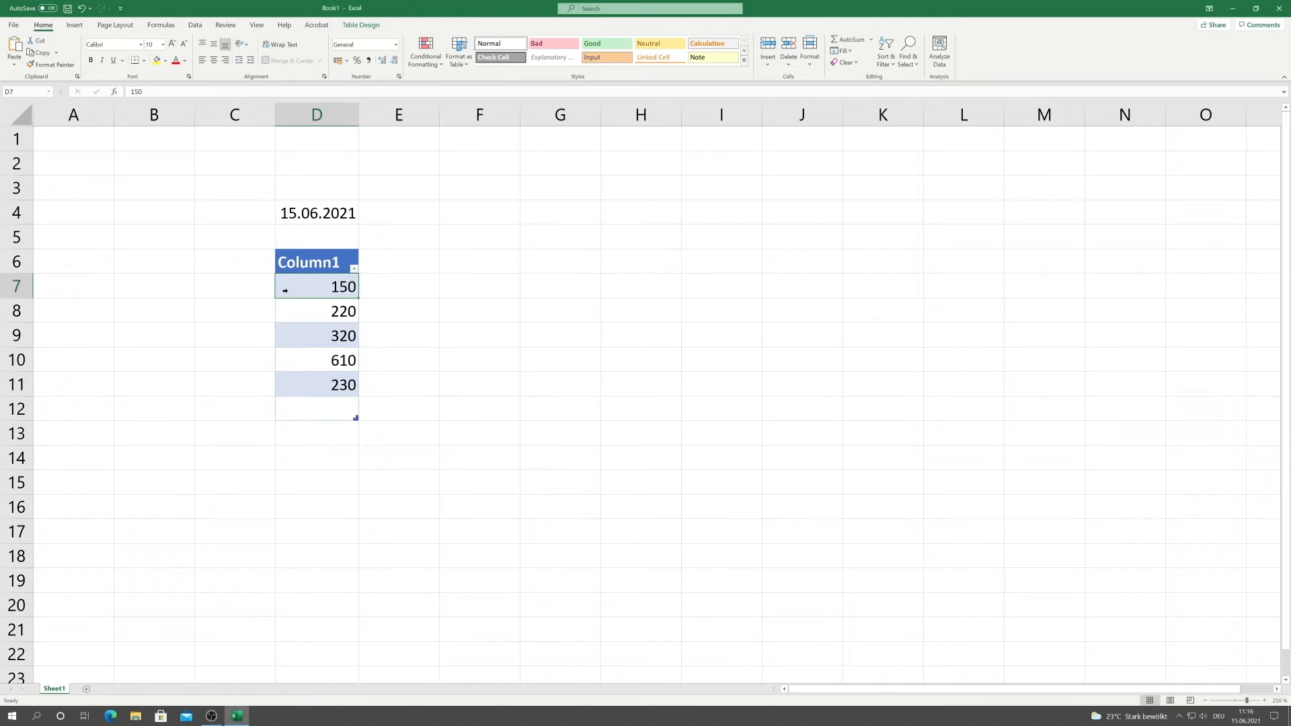
key("Ctrl+Shift+4")
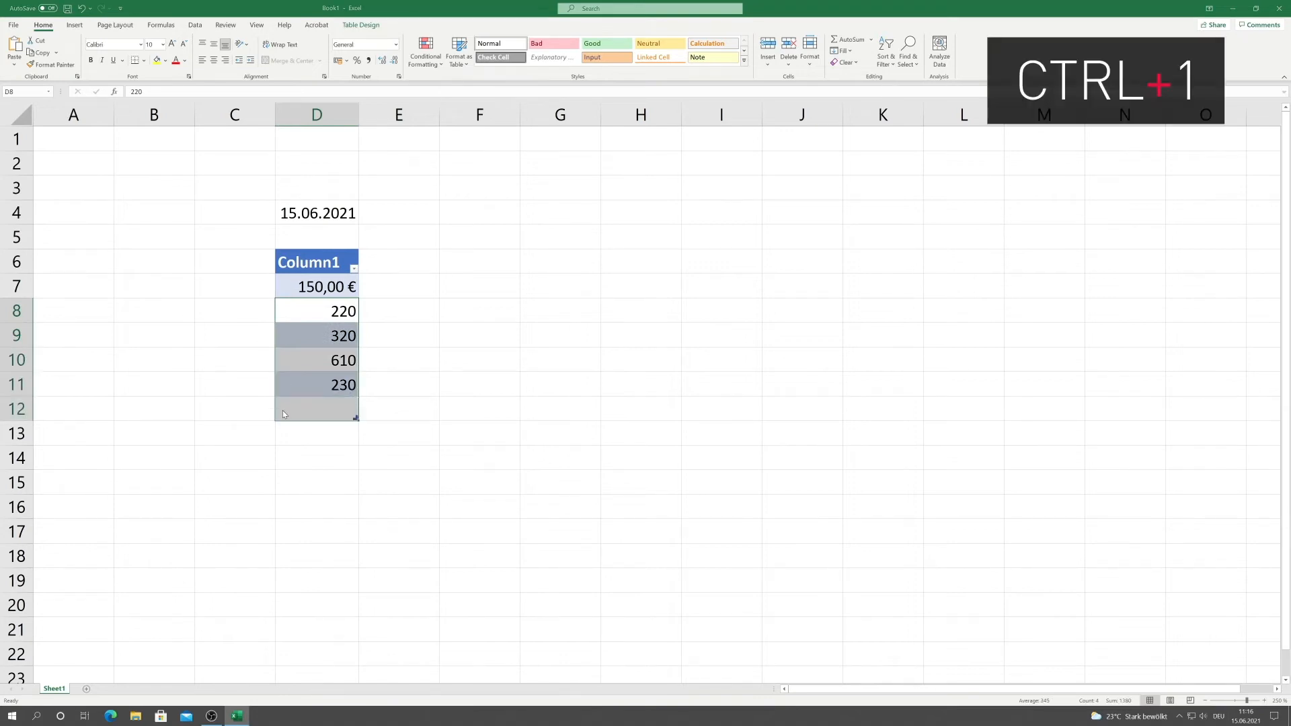
Apply the euro Currency format to the remaining amounts through Format Cells
key("ctrl+1")
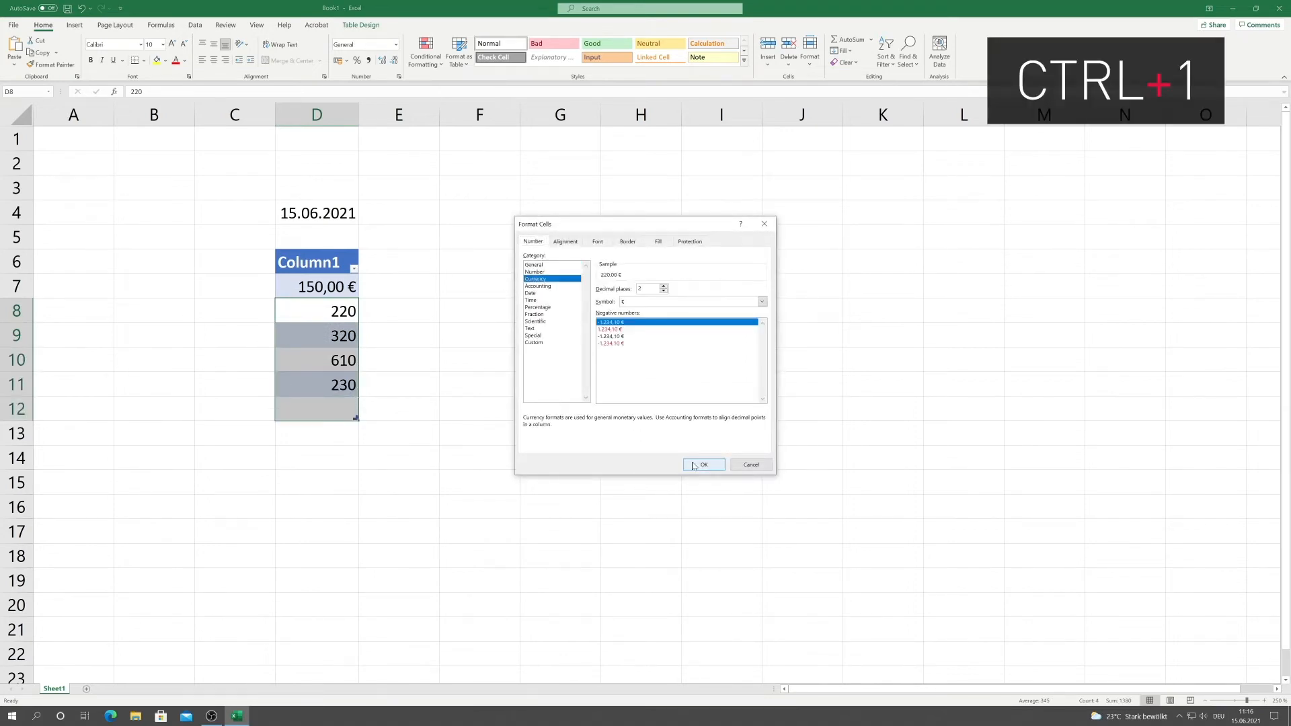
left_click(703, 465)
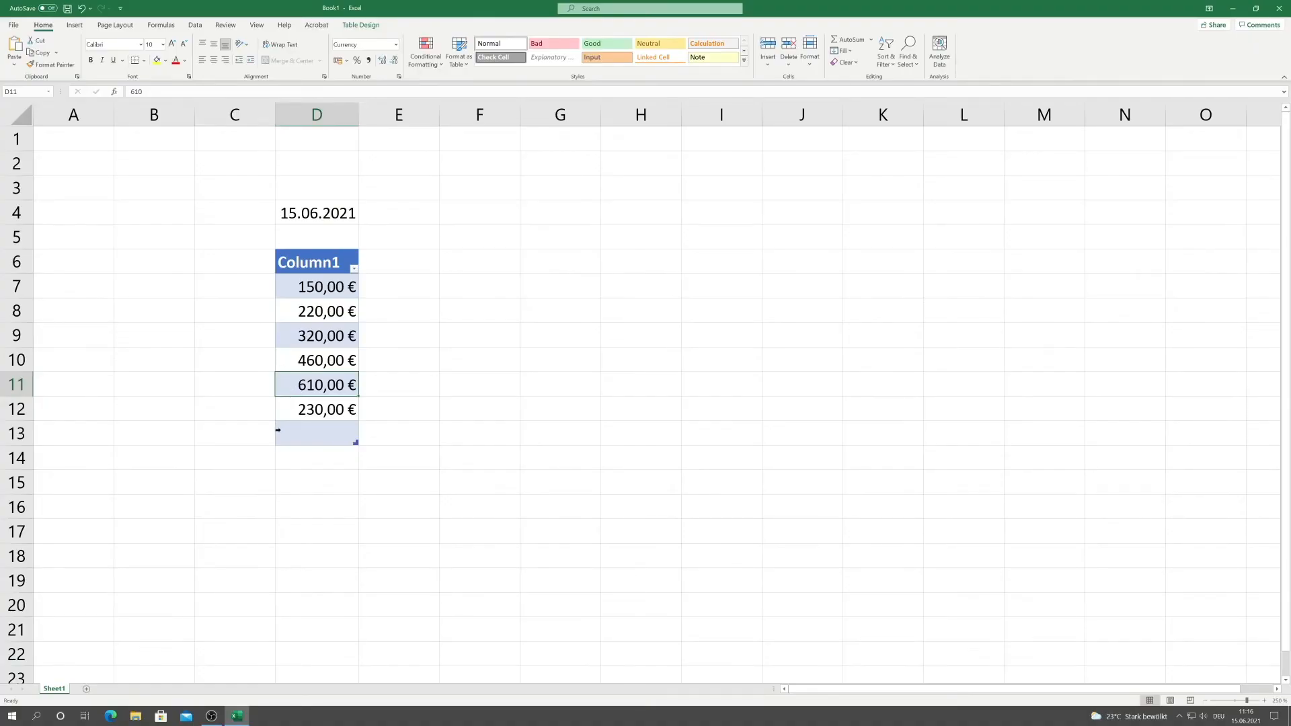
AutoSum the amounts in D13 for a 1.990,00 € total
key("Alt+Shift+0")
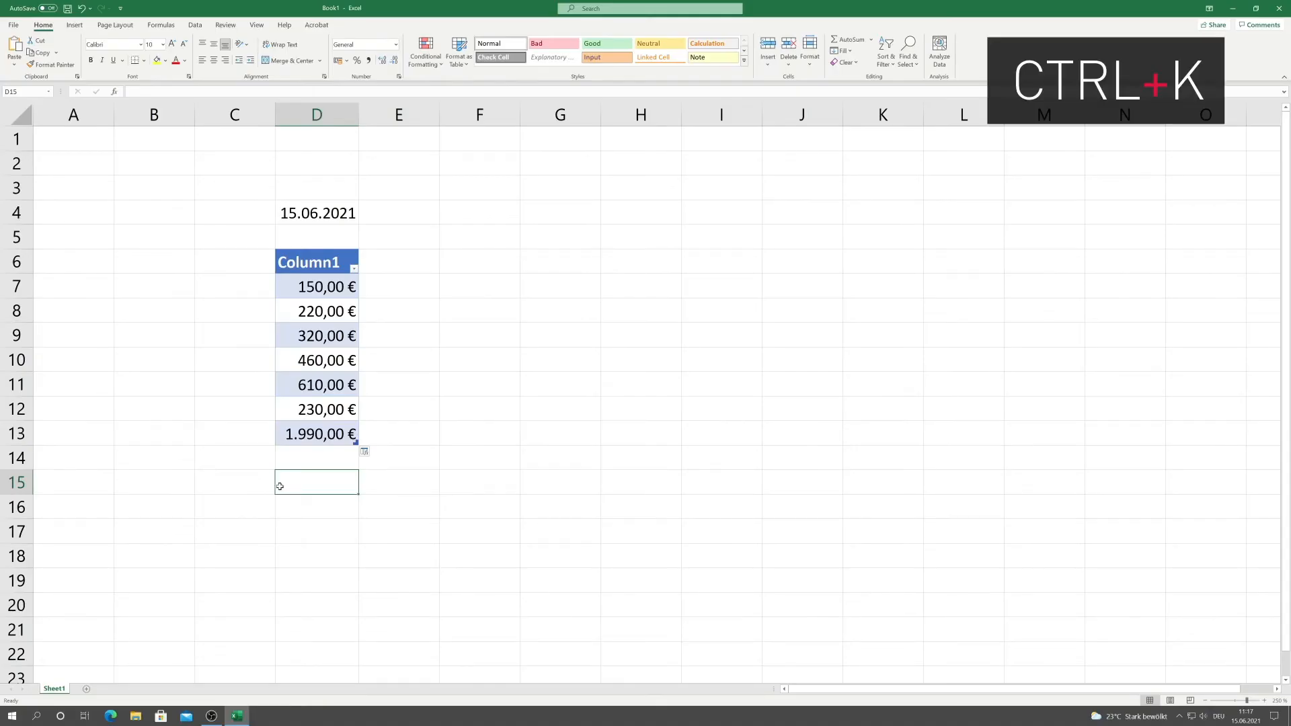
key("ctrl+k")
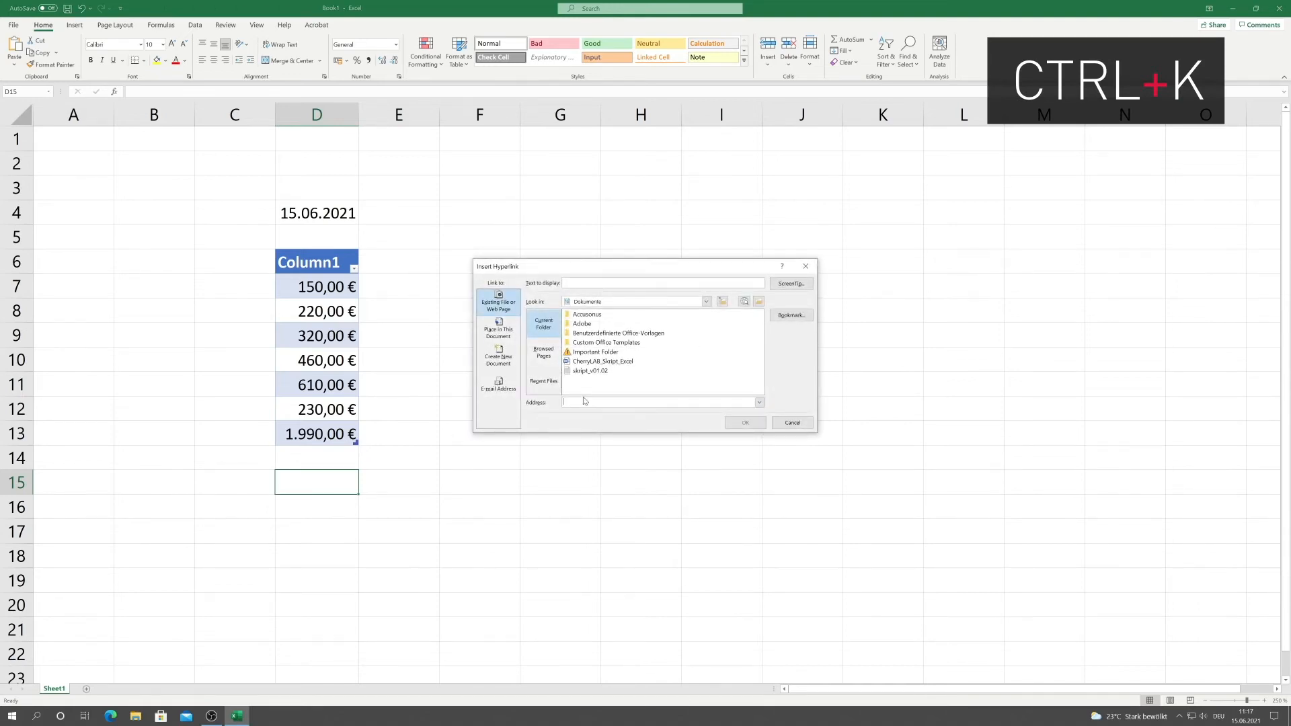
type("http://www.cherry.de")
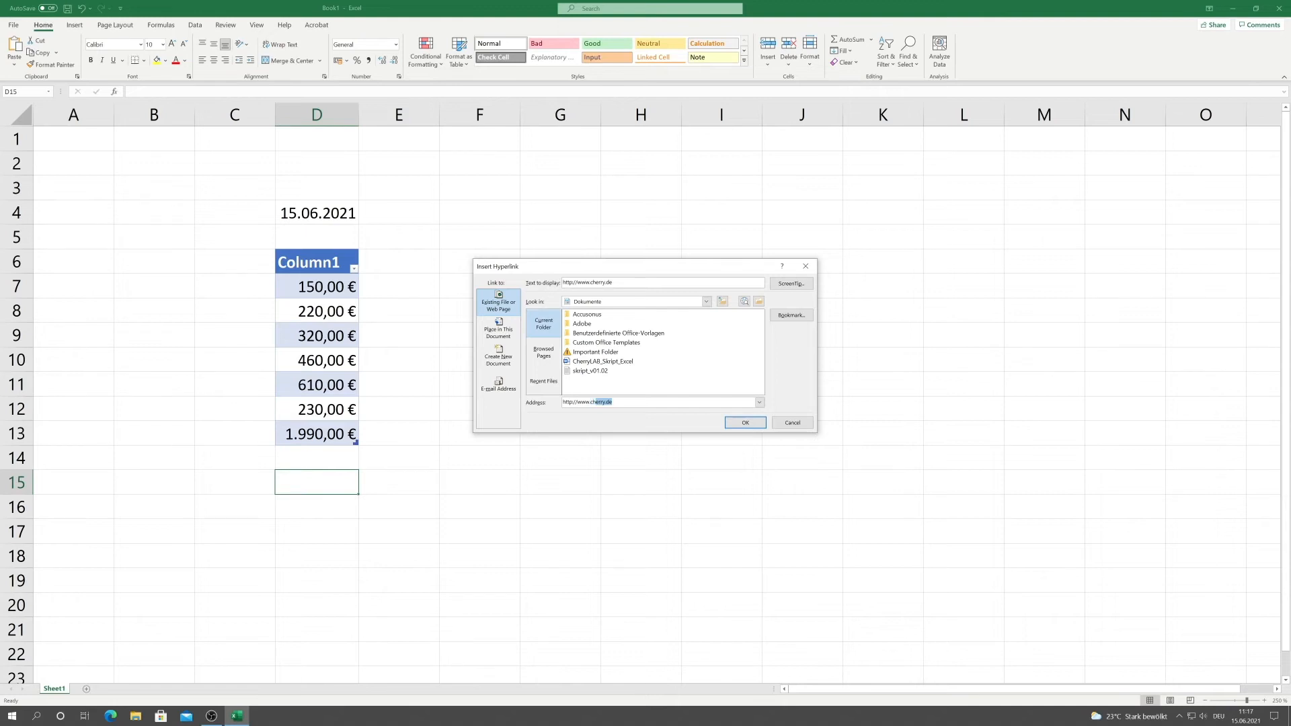
left_click(745, 422)
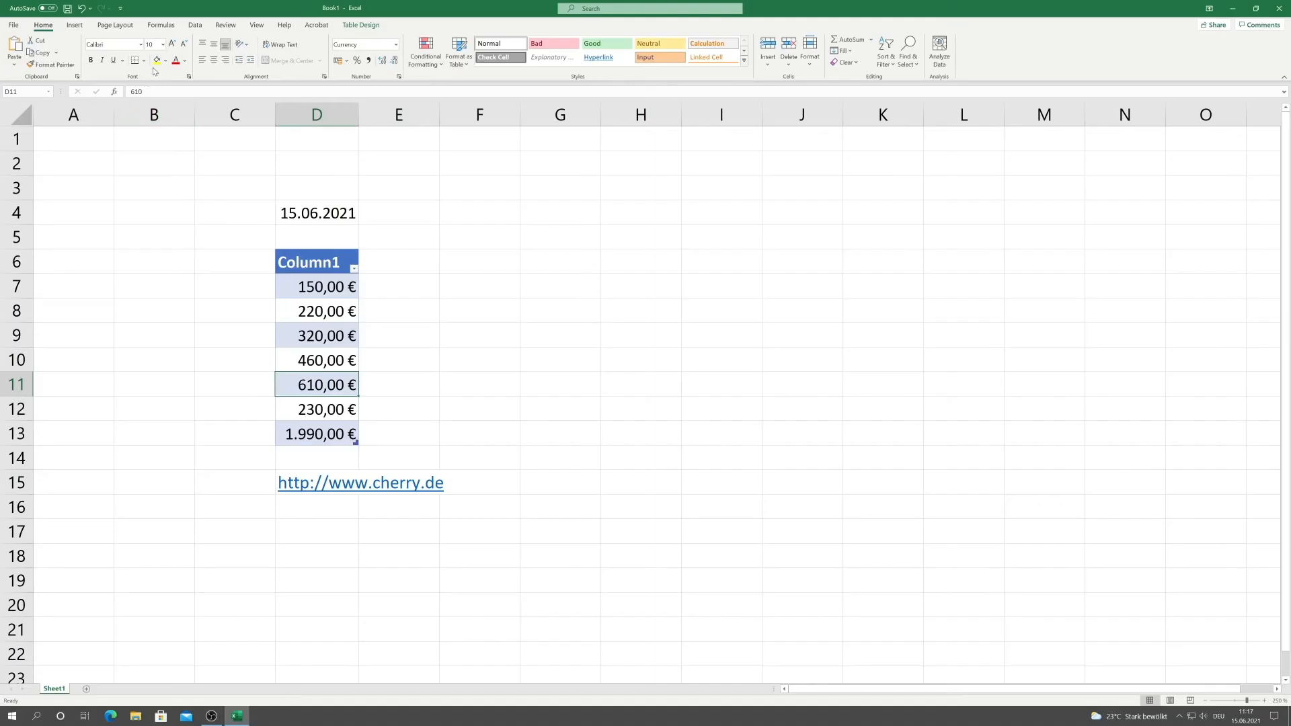
Fill the 610,00 € and 320,00 € cells yellow, then start saving as 'expenditu…'
left_click(155, 60)
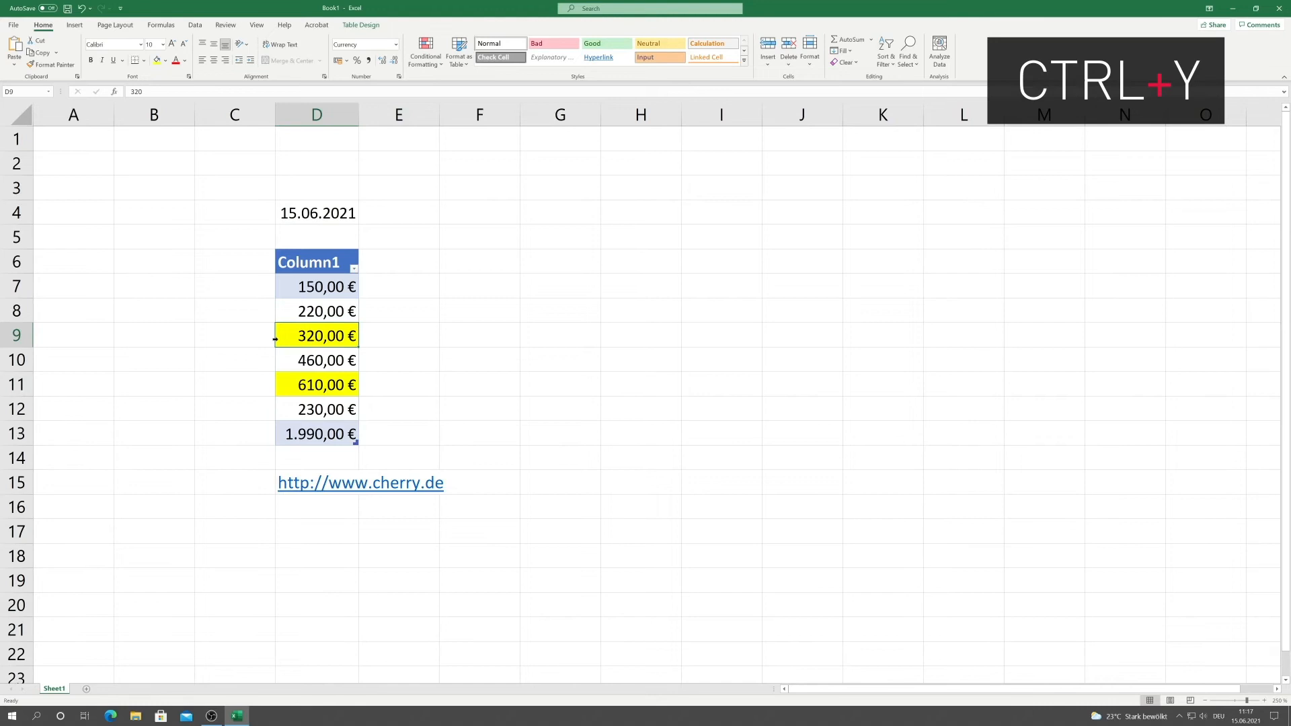
key("ctrl+y")
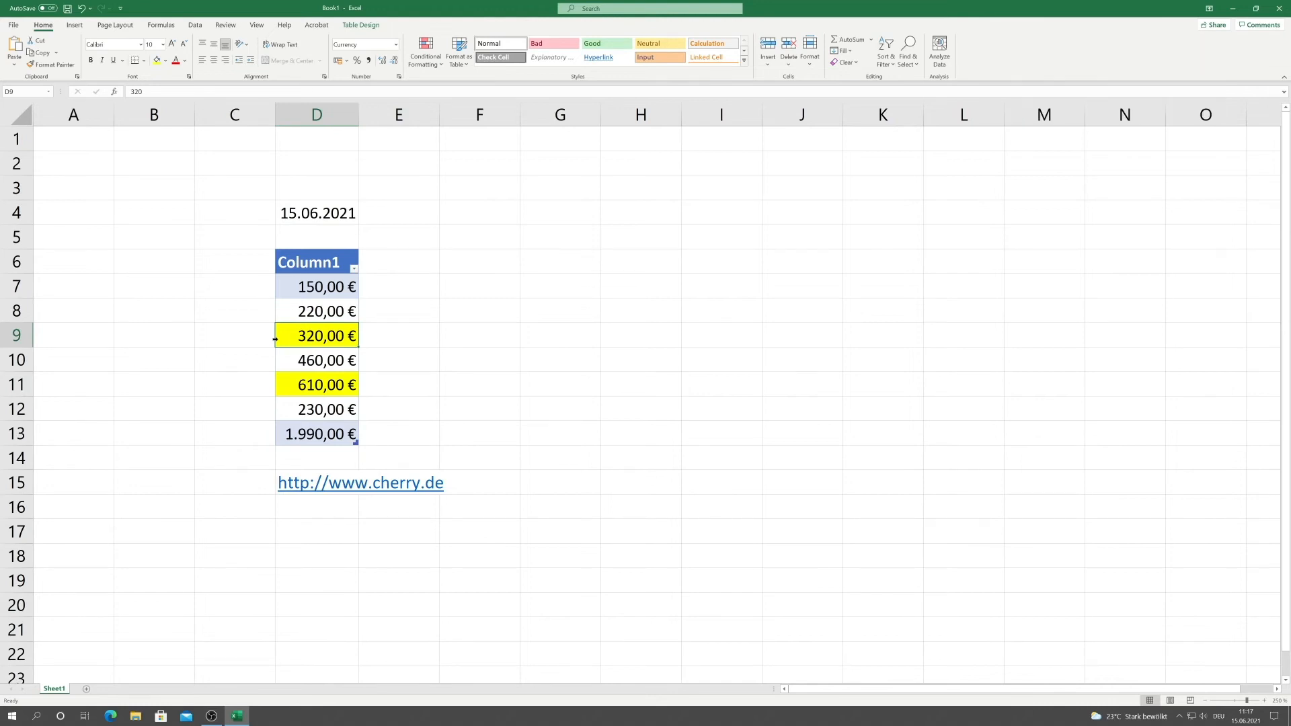
key("Ctrl+s")
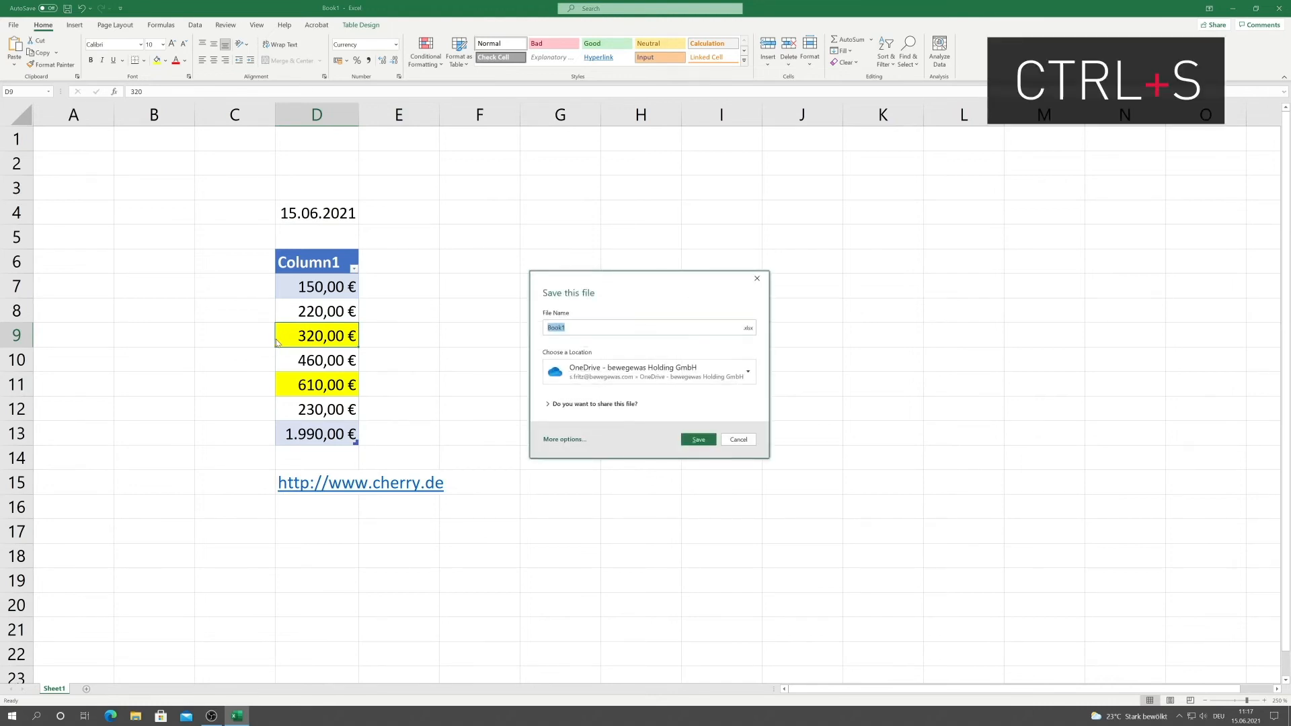
type("expenditu")
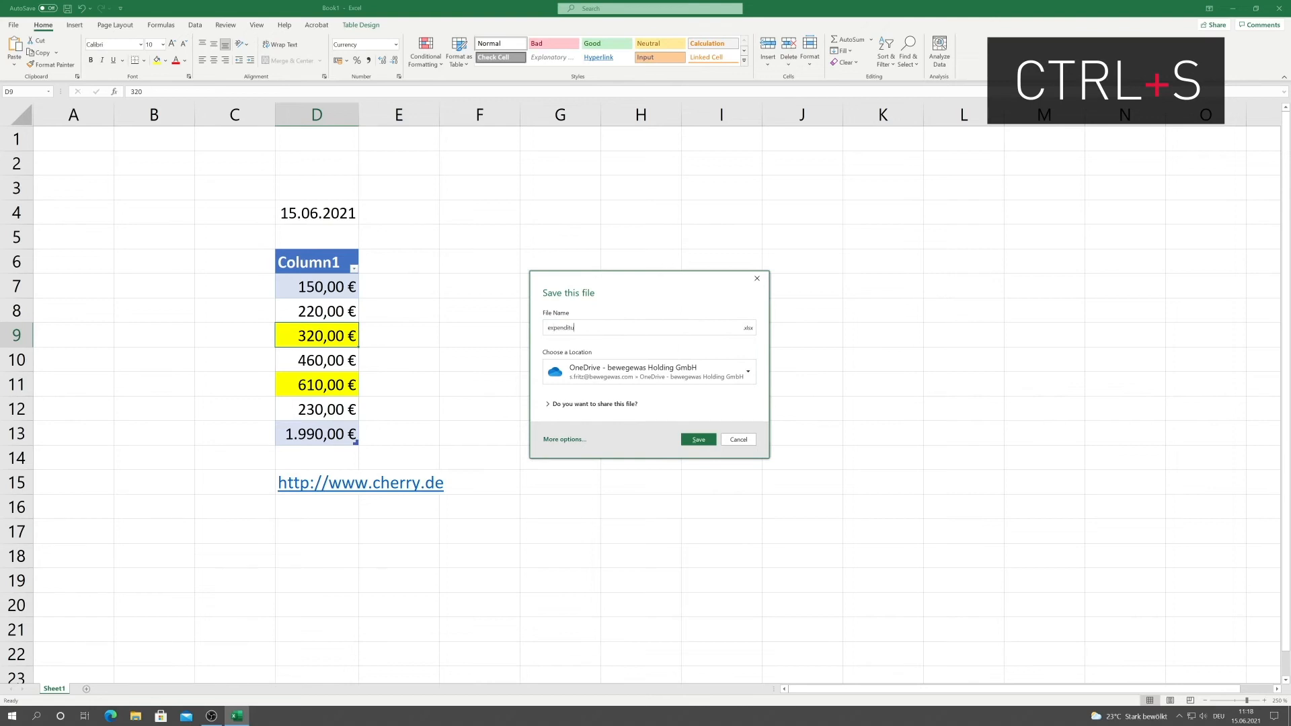